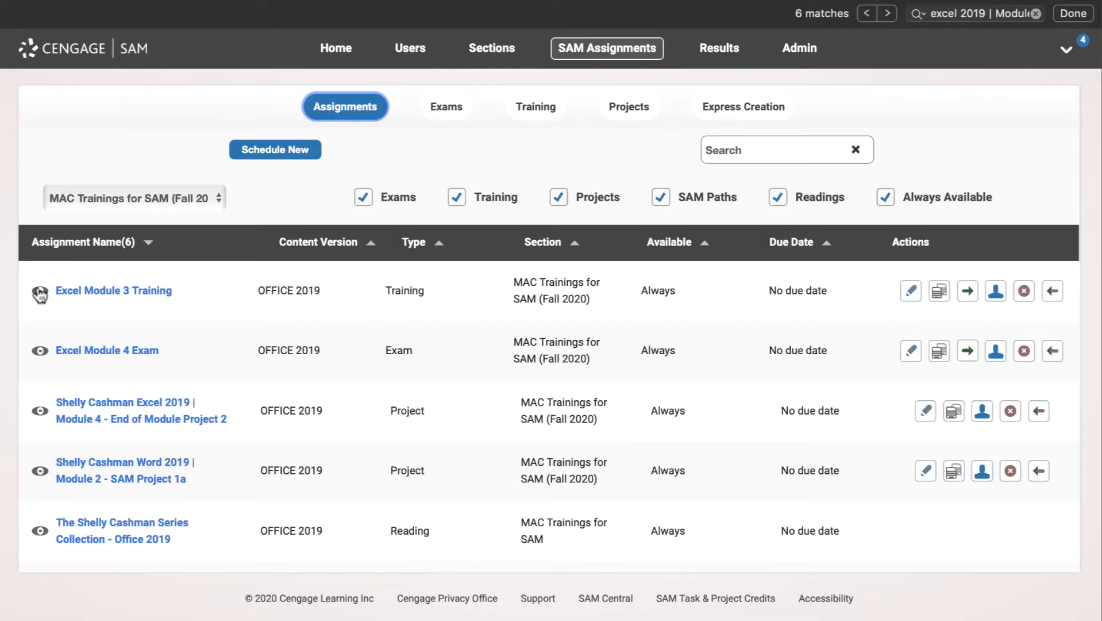
# Launch all 46 tasks of the Excel Module 3 Training.
pyautogui.click(114, 290)
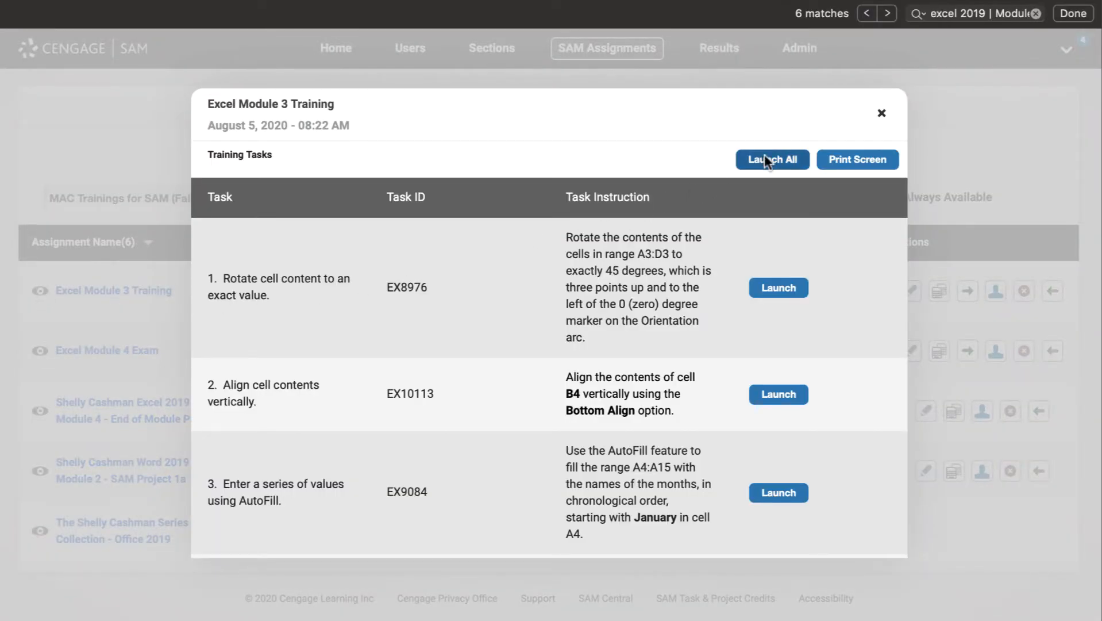
pyautogui.click(777, 287)
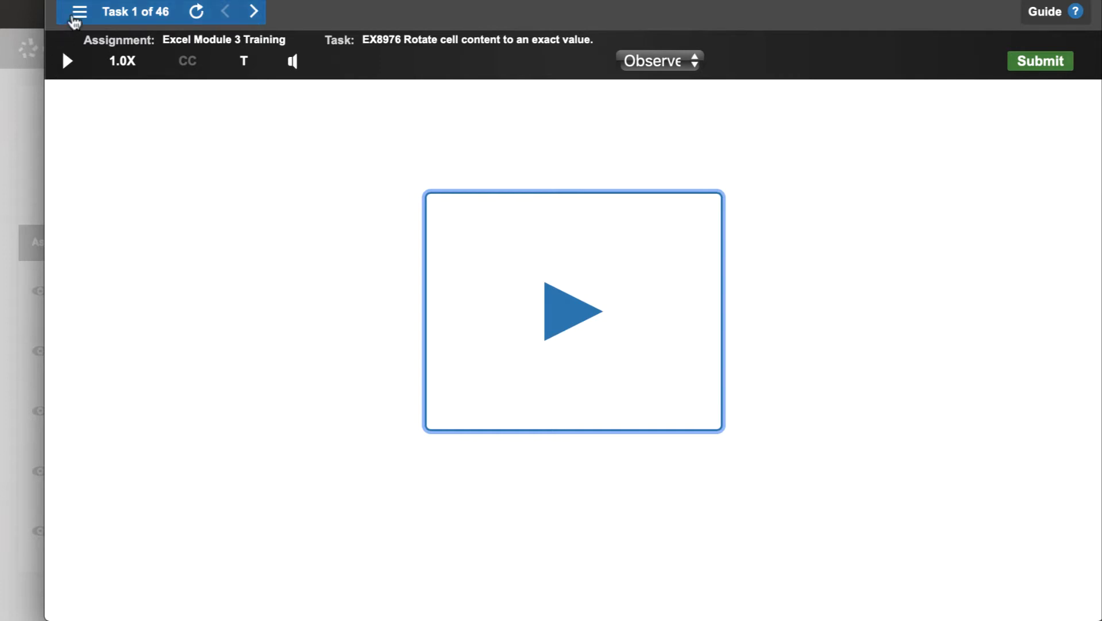
# Check the Mac tips, jump to task 17 on IF, view its Guide, then close the training.
pyautogui.click(78, 13)
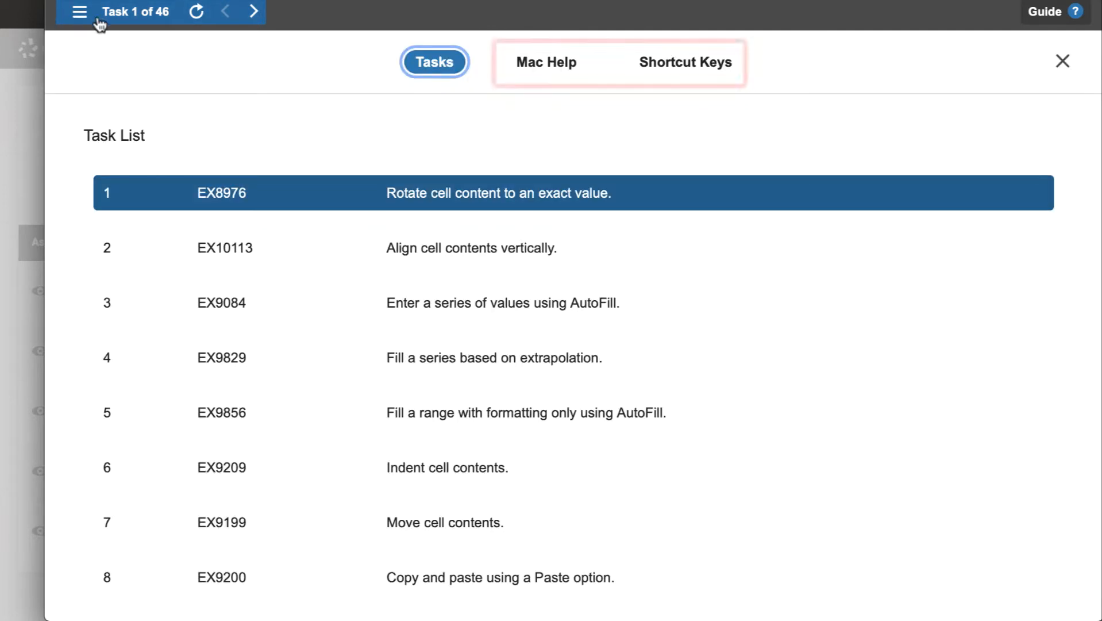
pyautogui.click(546, 62)
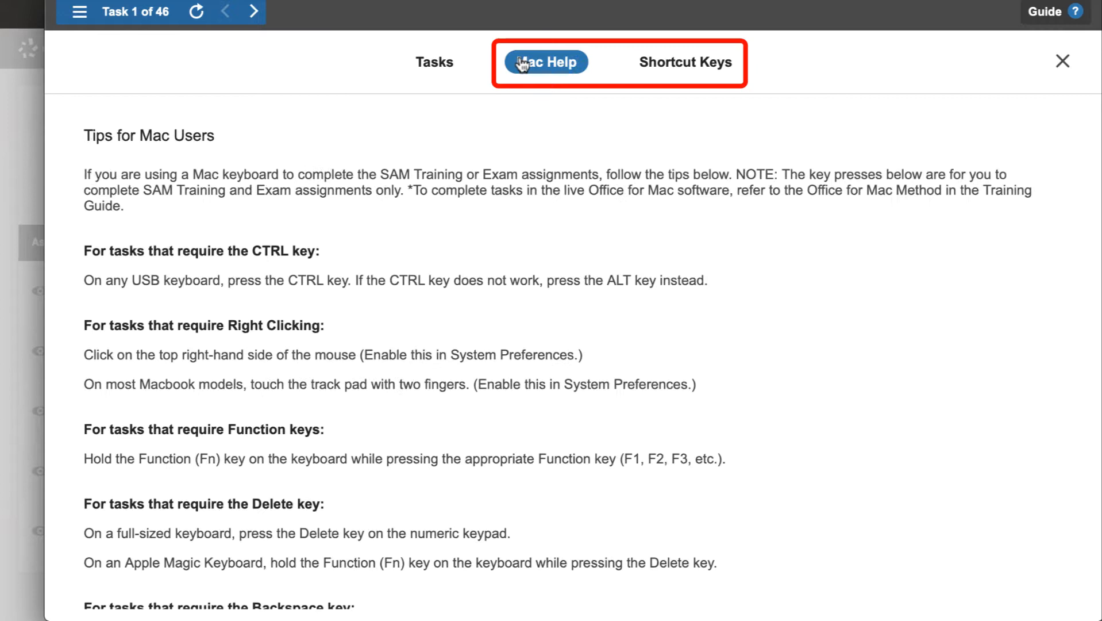
pyautogui.click(684, 62)
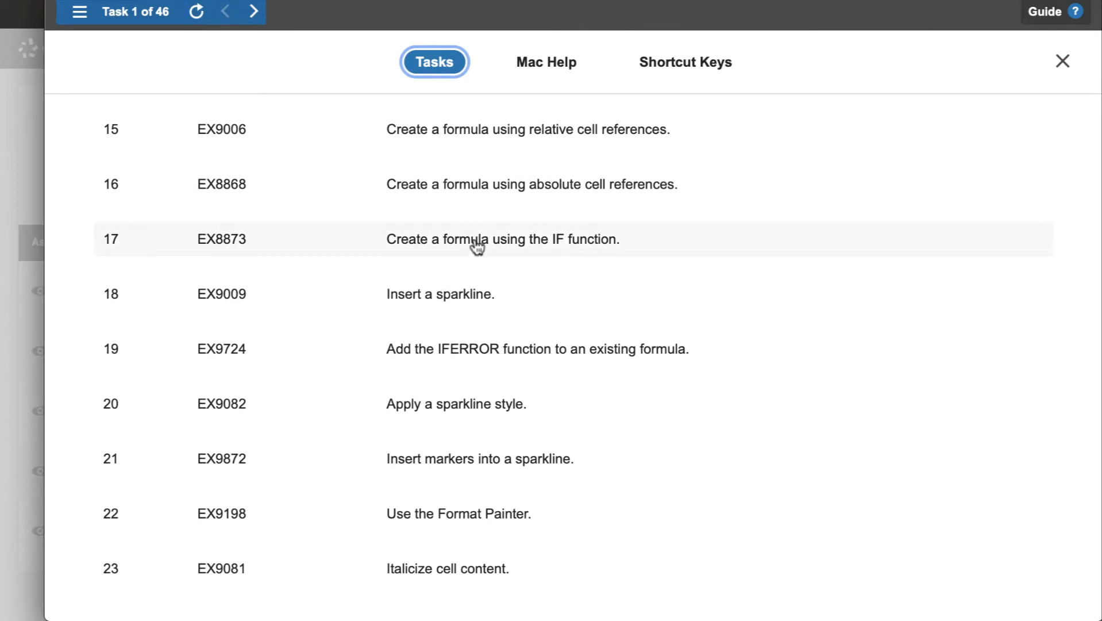
pyautogui.click(501, 239)
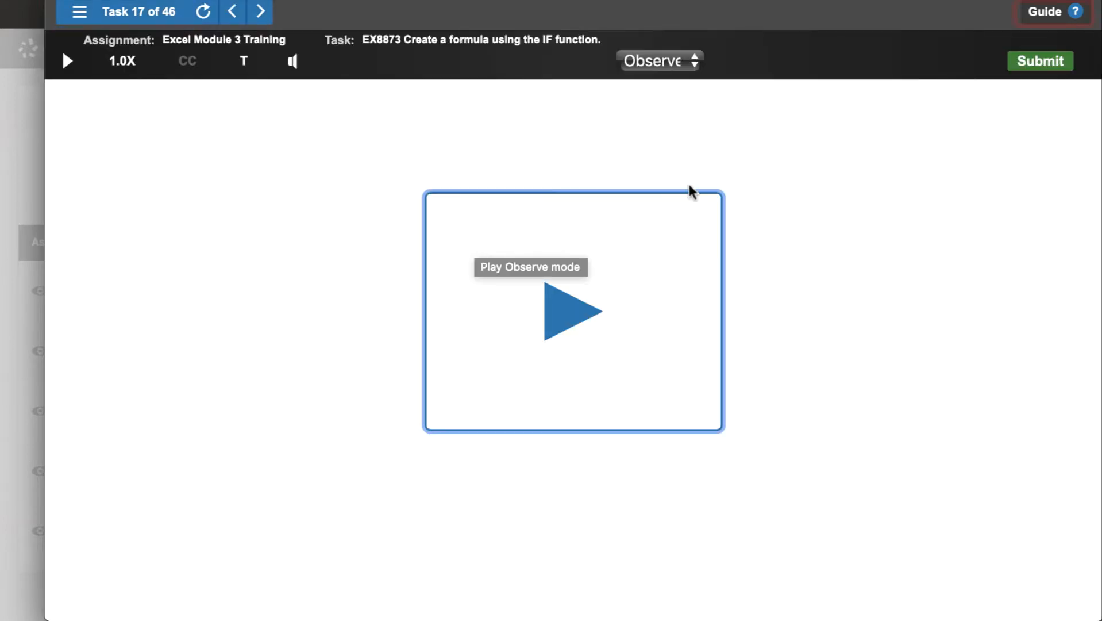
pyautogui.click(1048, 11)
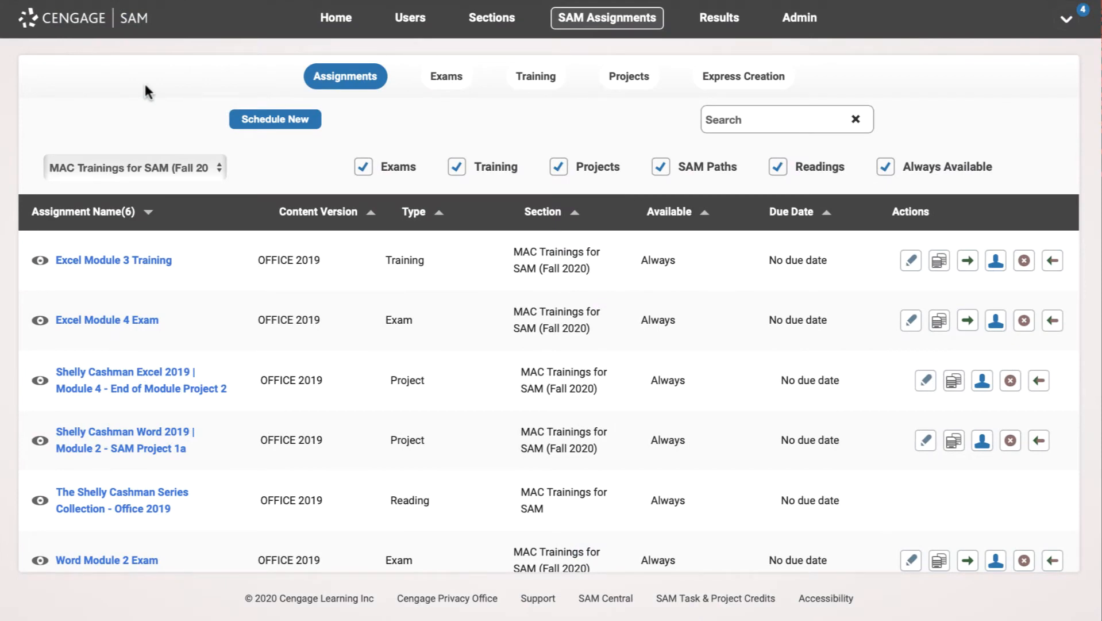
pyautogui.click(38, 320)
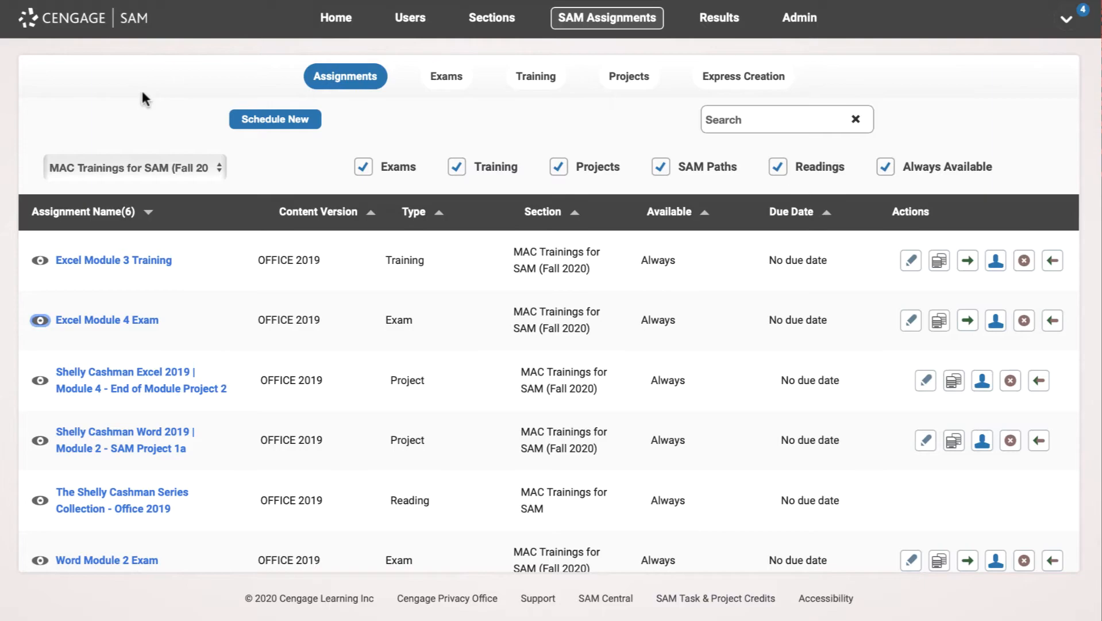
pyautogui.click(39, 380)
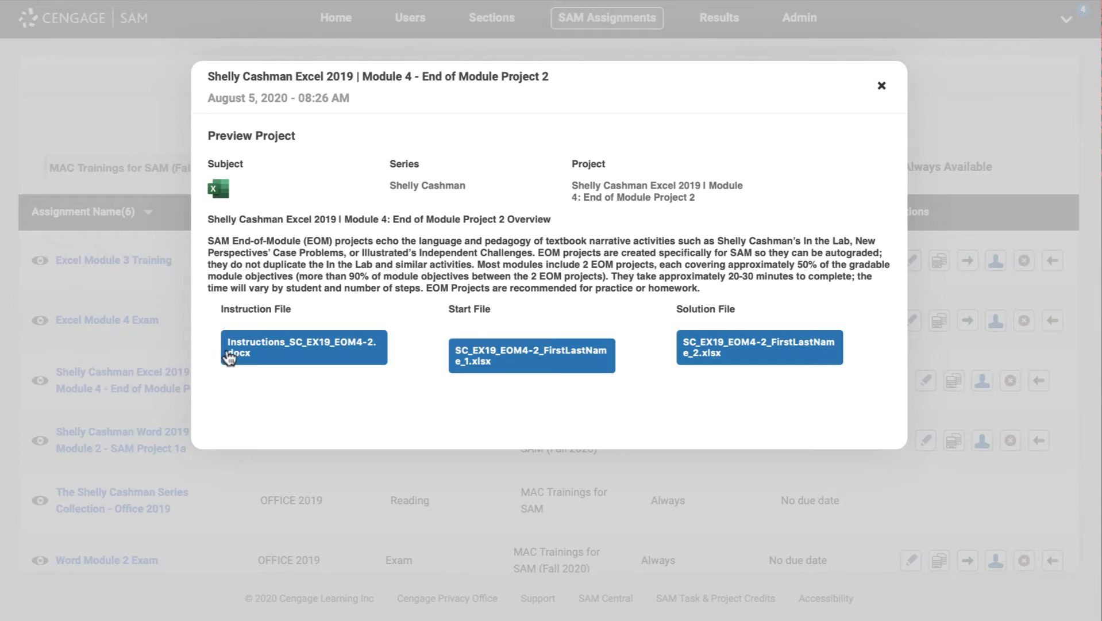
pyautogui.click(303, 347)
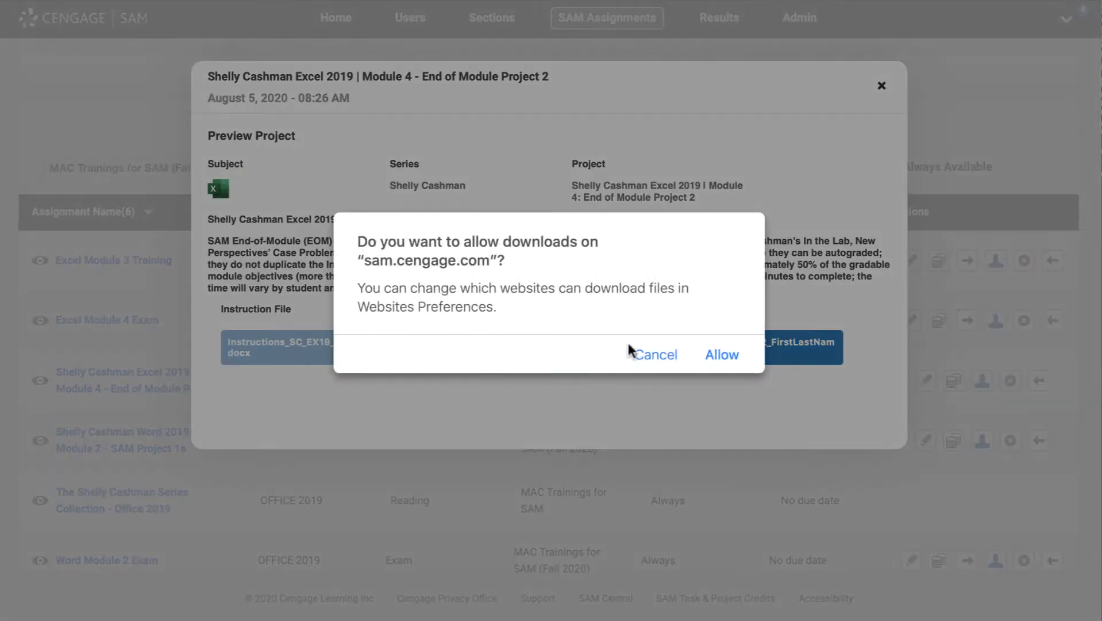
pyautogui.click(722, 354)
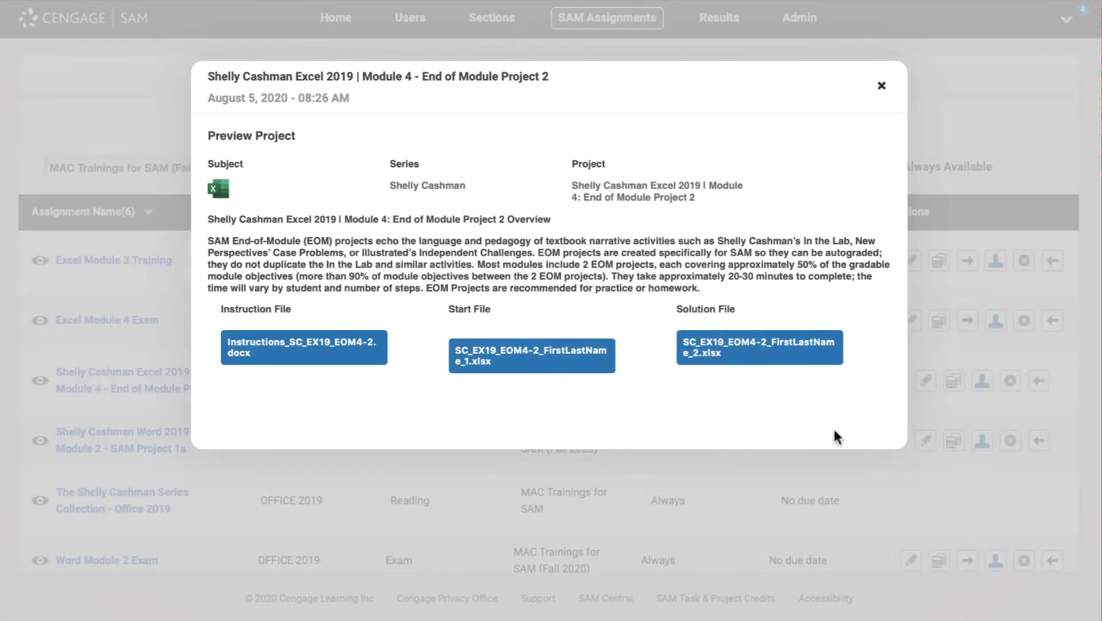
pyautogui.click(304, 347)
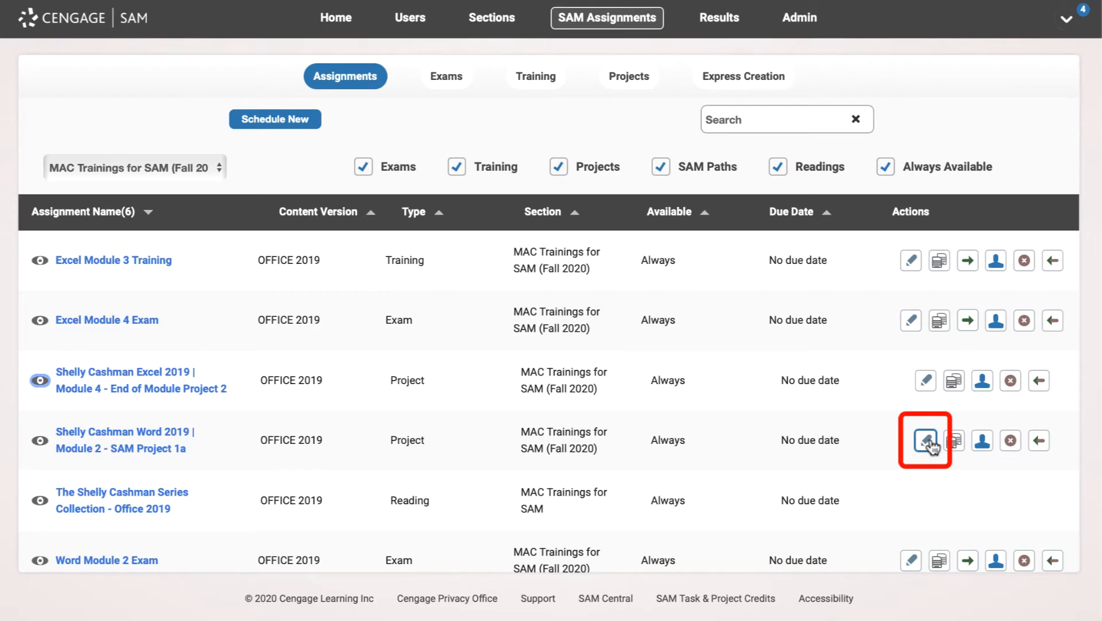
# Save Word Module 2 SAM Project 1a with its project version set to PC & MAC.
pyautogui.click(925, 440)
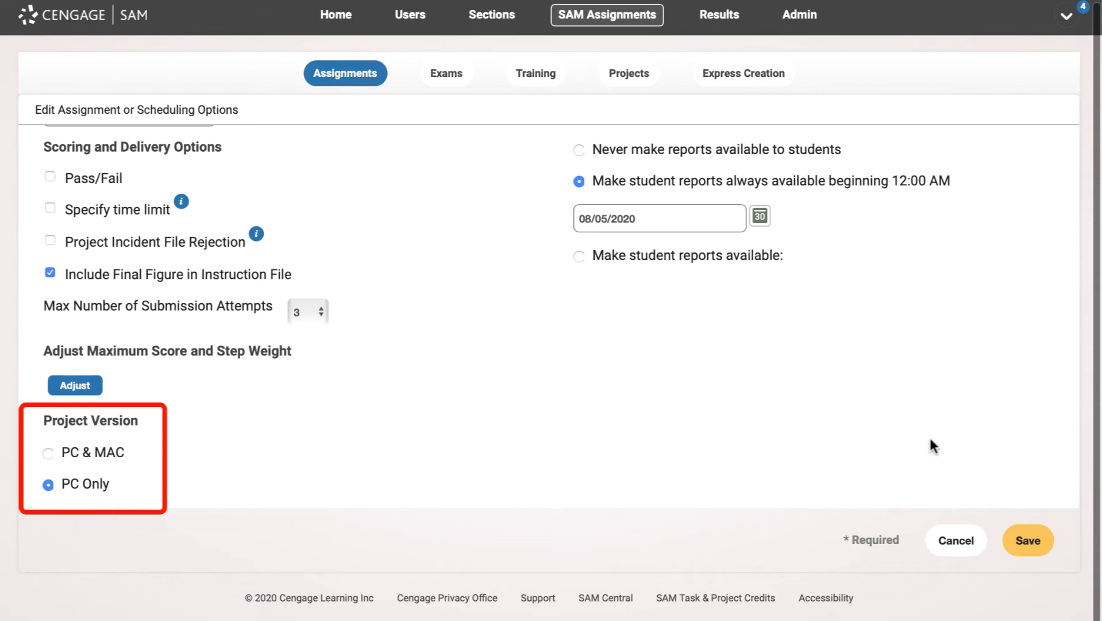
pyautogui.moveTo(340, 384)
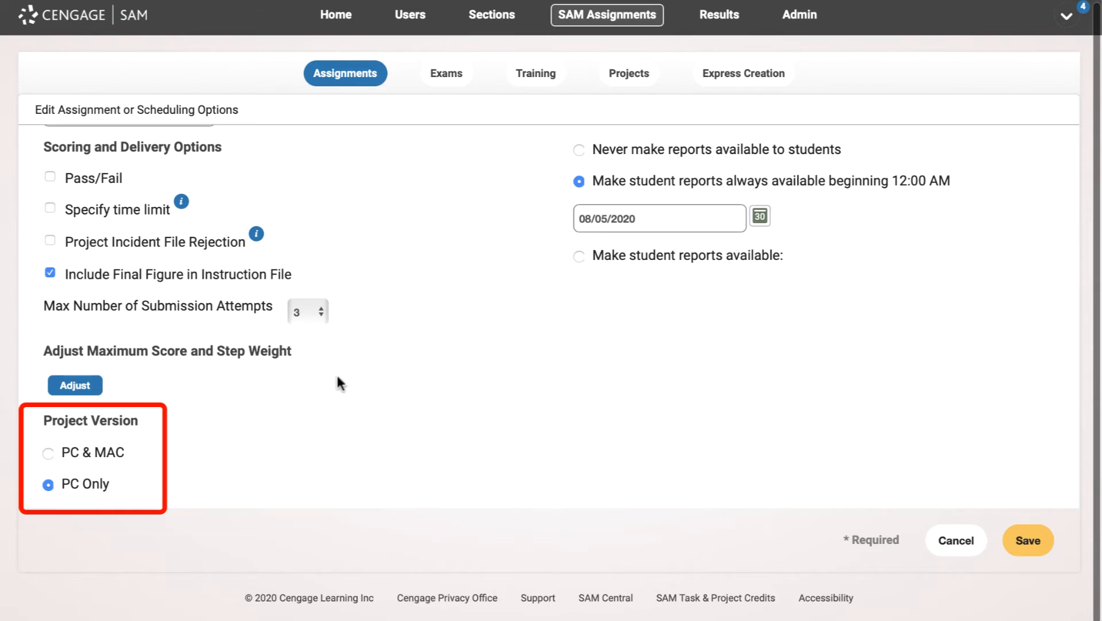
pyautogui.click(48, 452)
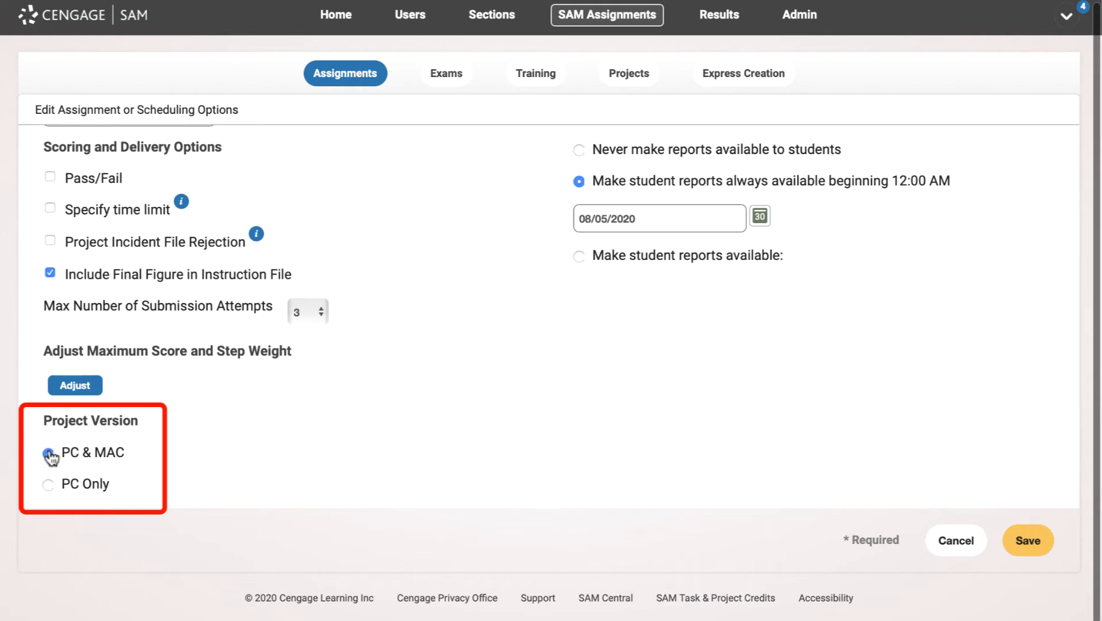
pyautogui.click(48, 452)
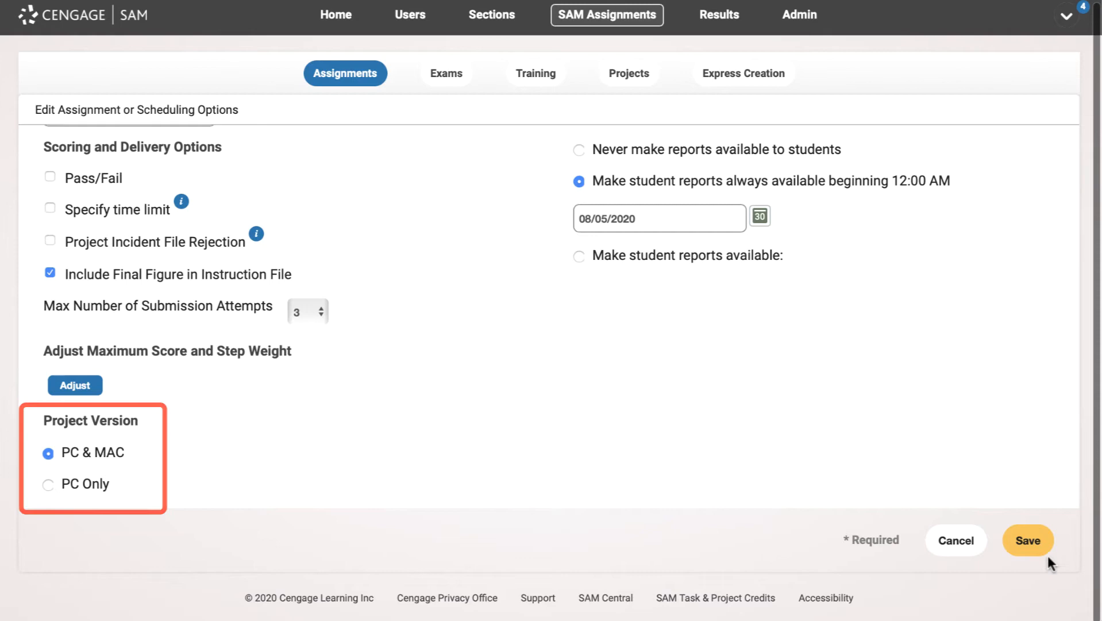
pyautogui.click(1027, 540)
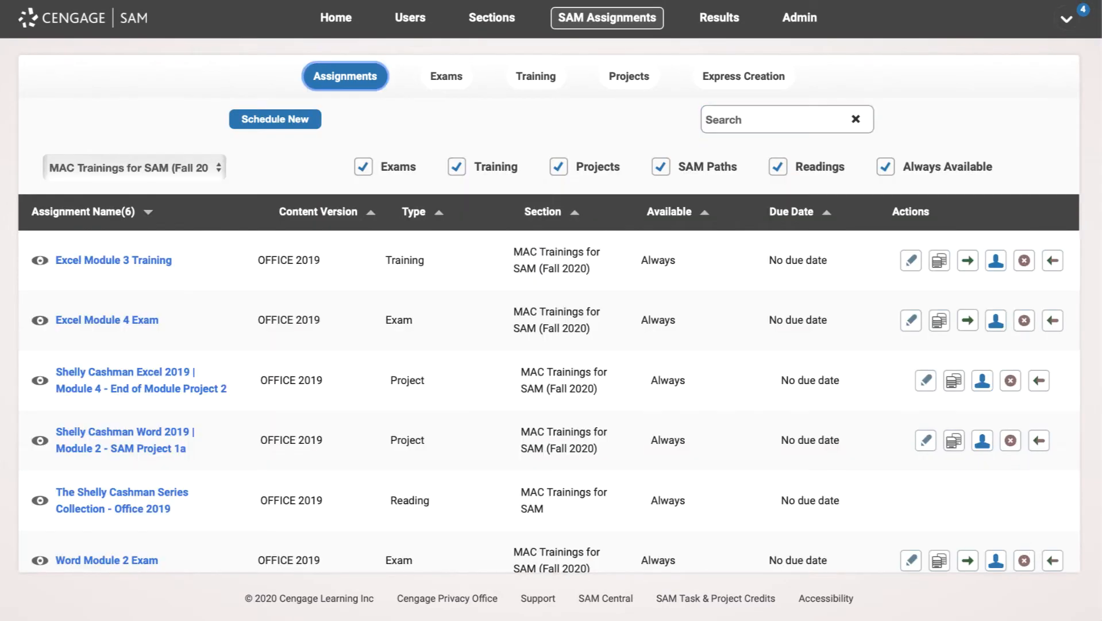
pyautogui.click(743, 76)
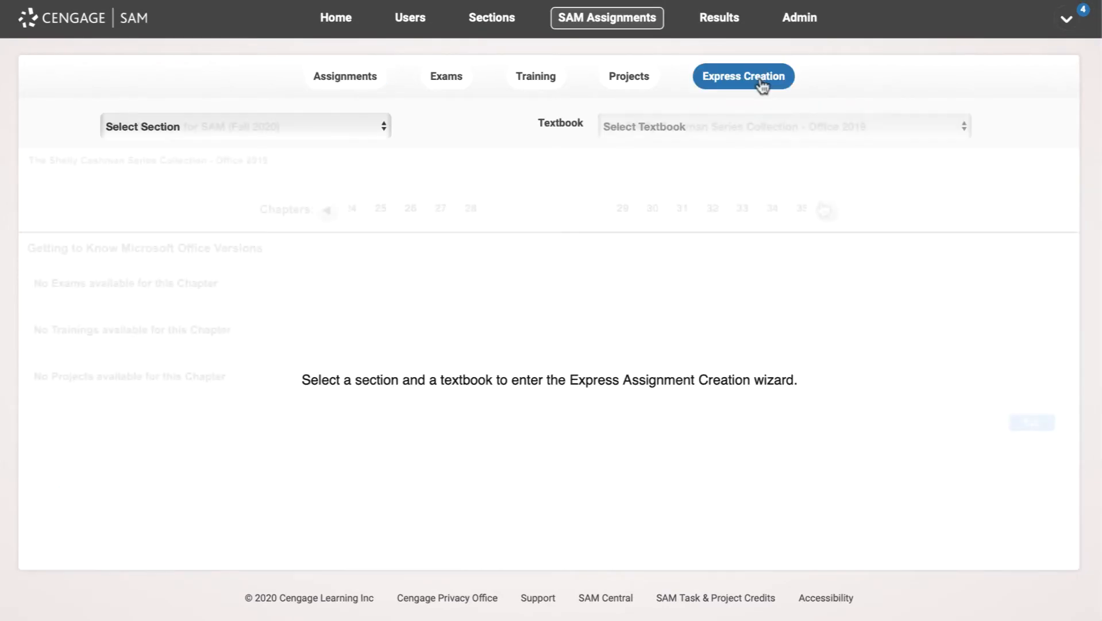
# Review chapter 36 project options showing PC & MAC, then return to SAM Assignments unsaved.
pyautogui.click(571, 208)
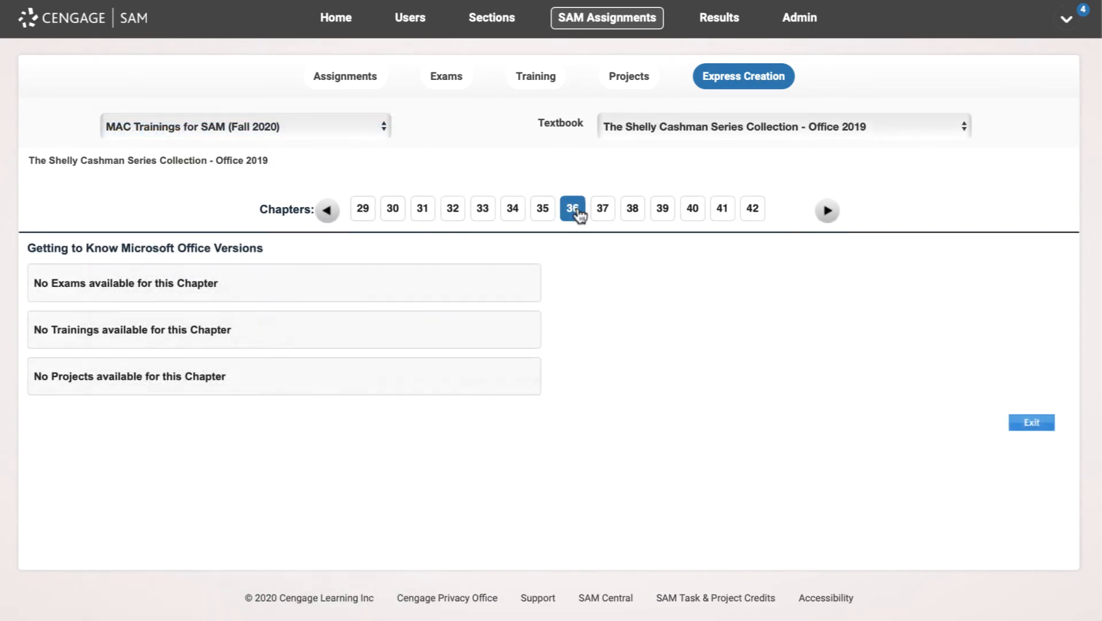
pyautogui.click(572, 208)
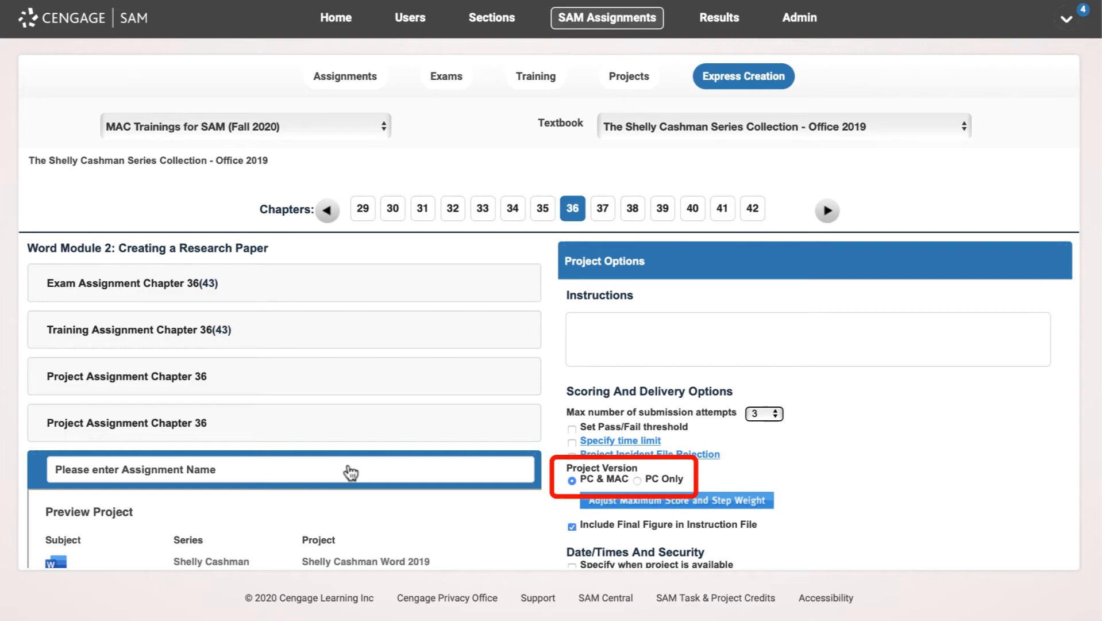
pyautogui.scroll(-3)
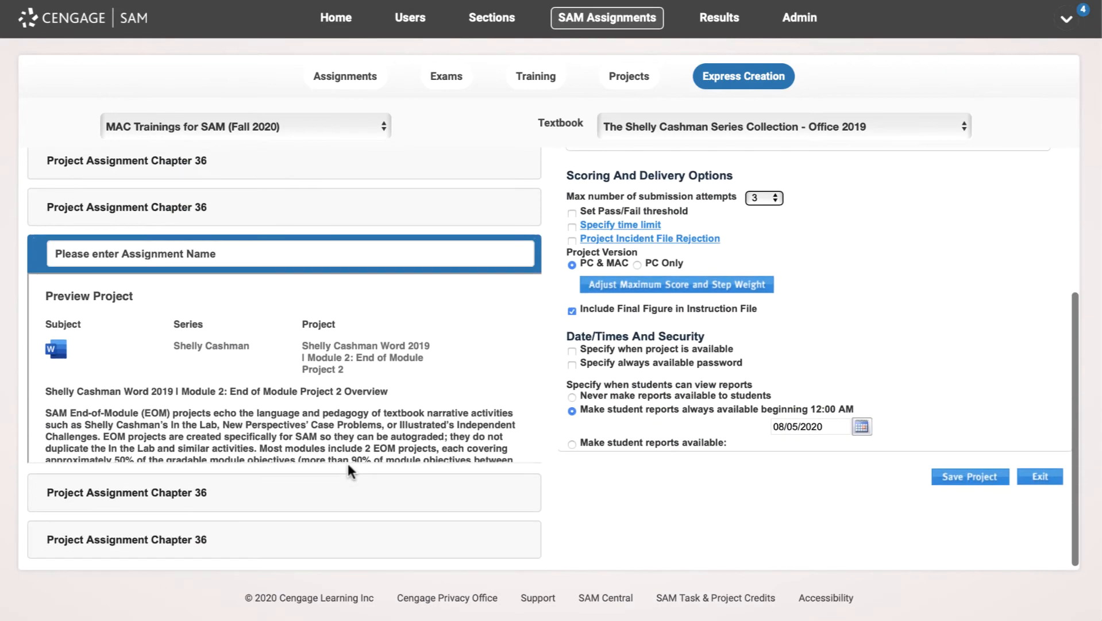
pyautogui.click(1039, 477)
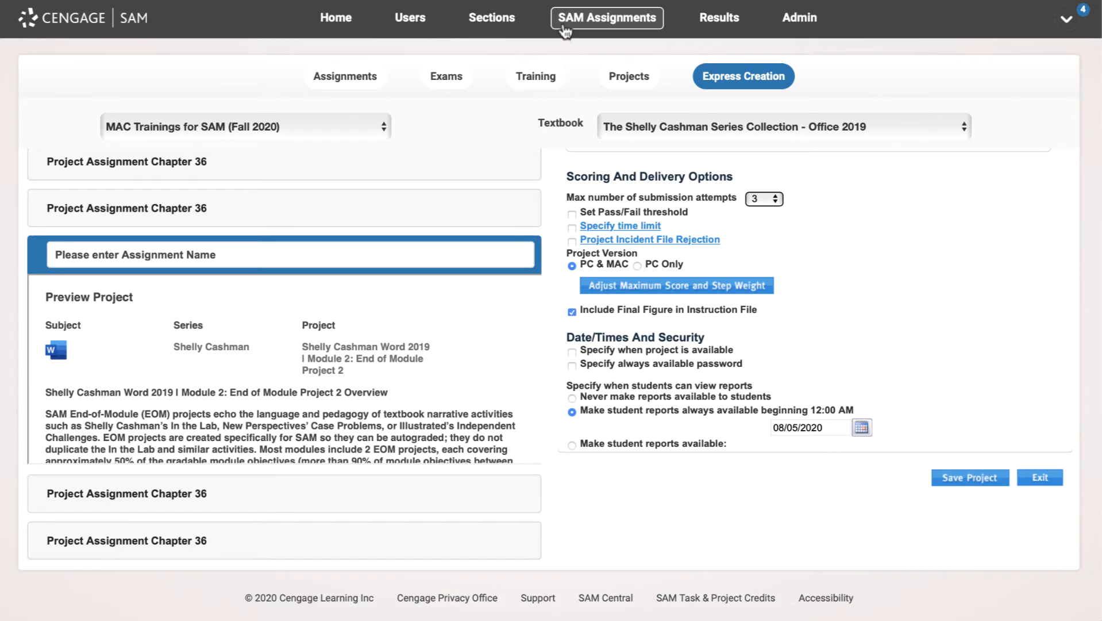
pyautogui.click(345, 76)
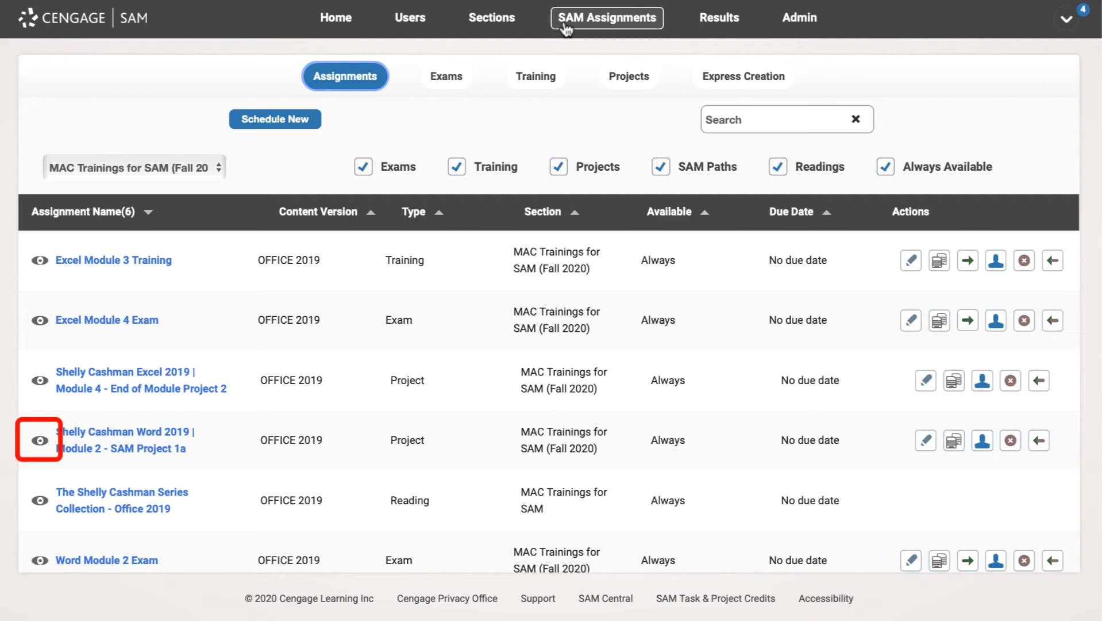
# Preview the Word Module 2 SAM Project 1a Mac files, then go Home.
pyautogui.click(38, 441)
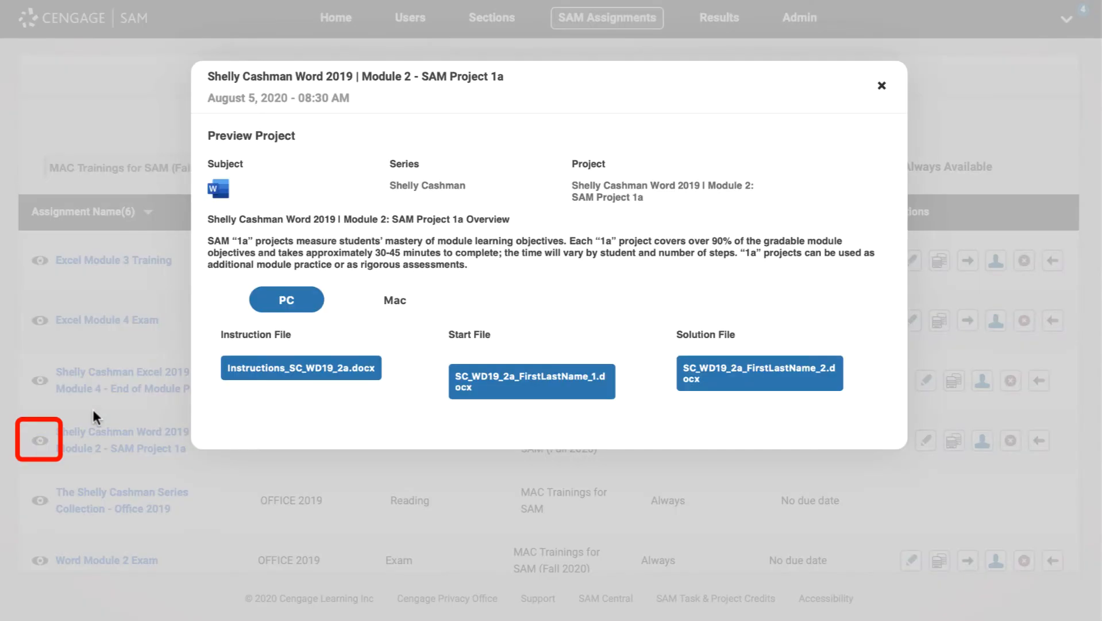
pyautogui.click(394, 299)
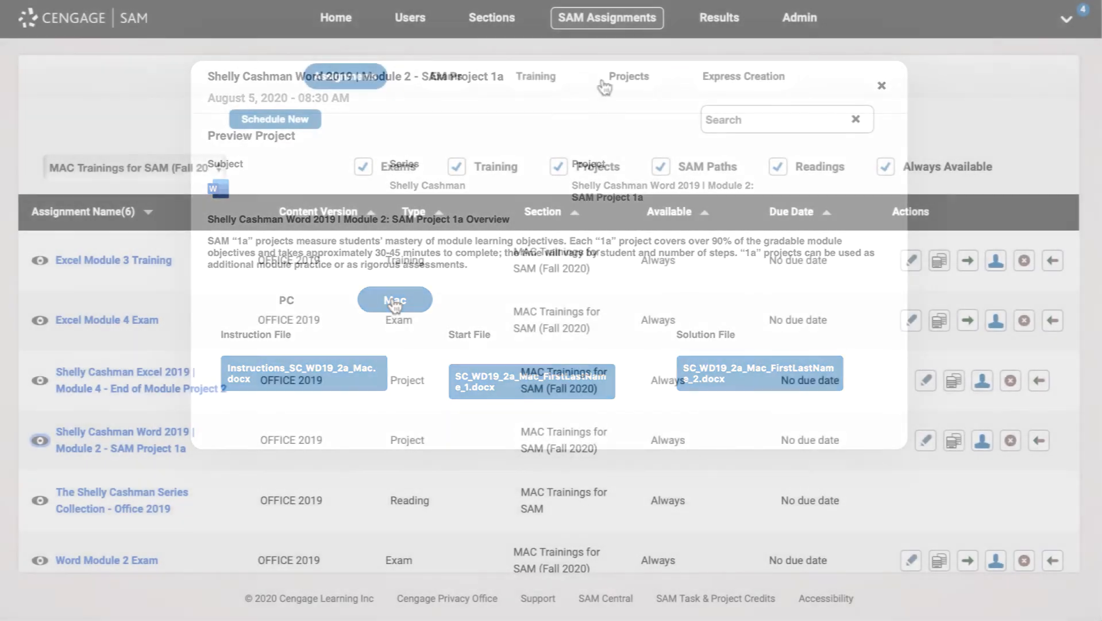
pyautogui.click(335, 18)
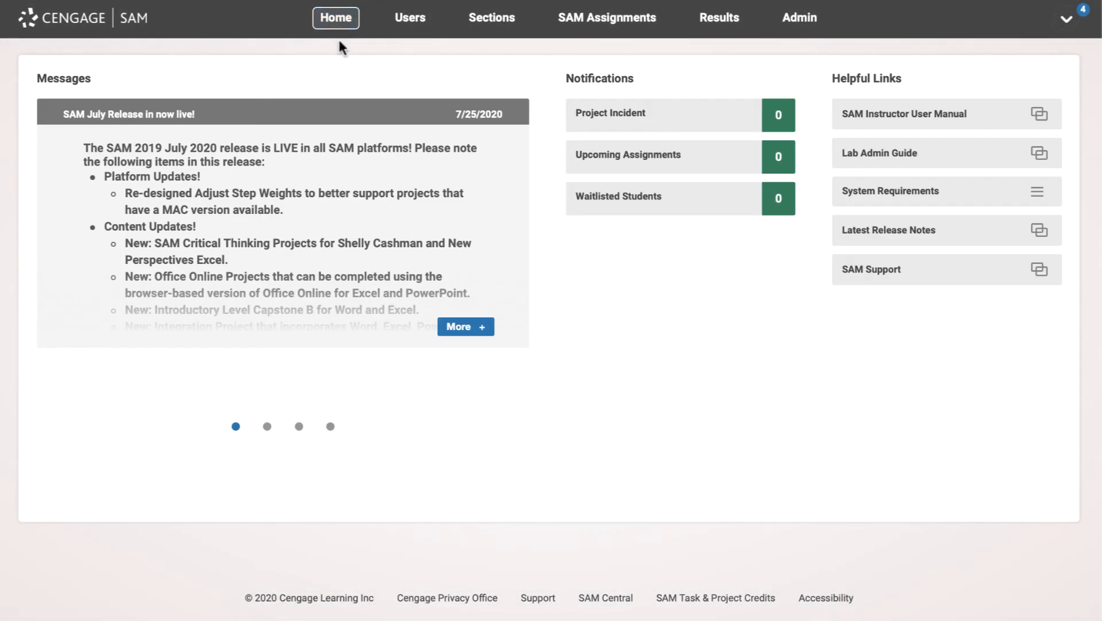
# Cycle the home page messages to the Important SAM Office and Keyboarding Links.
pyautogui.click(299, 426)
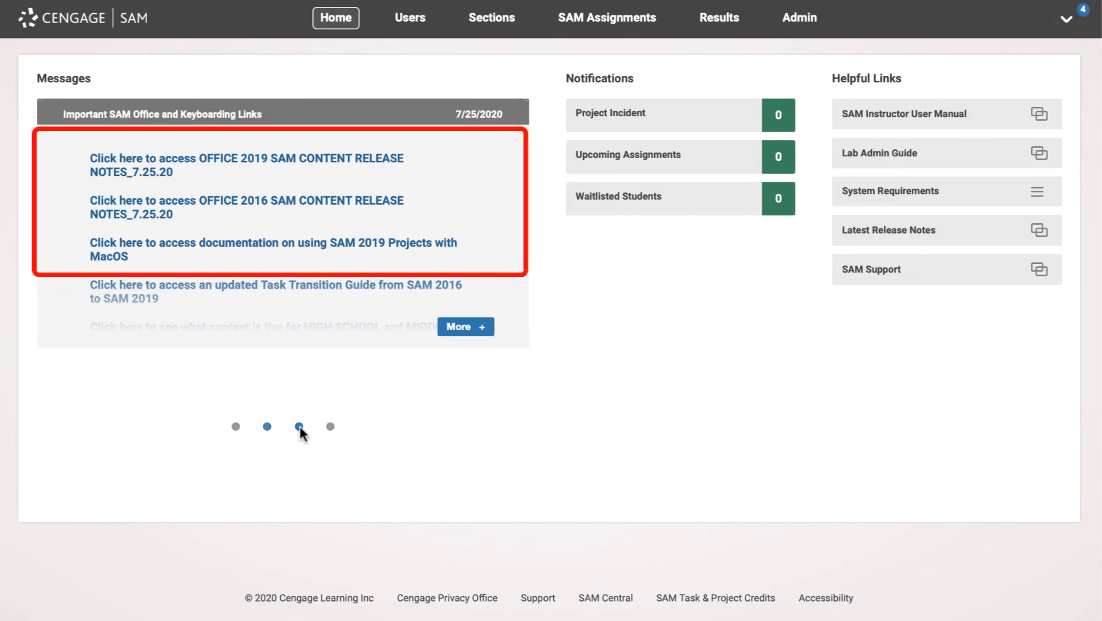
pyautogui.click(267, 426)
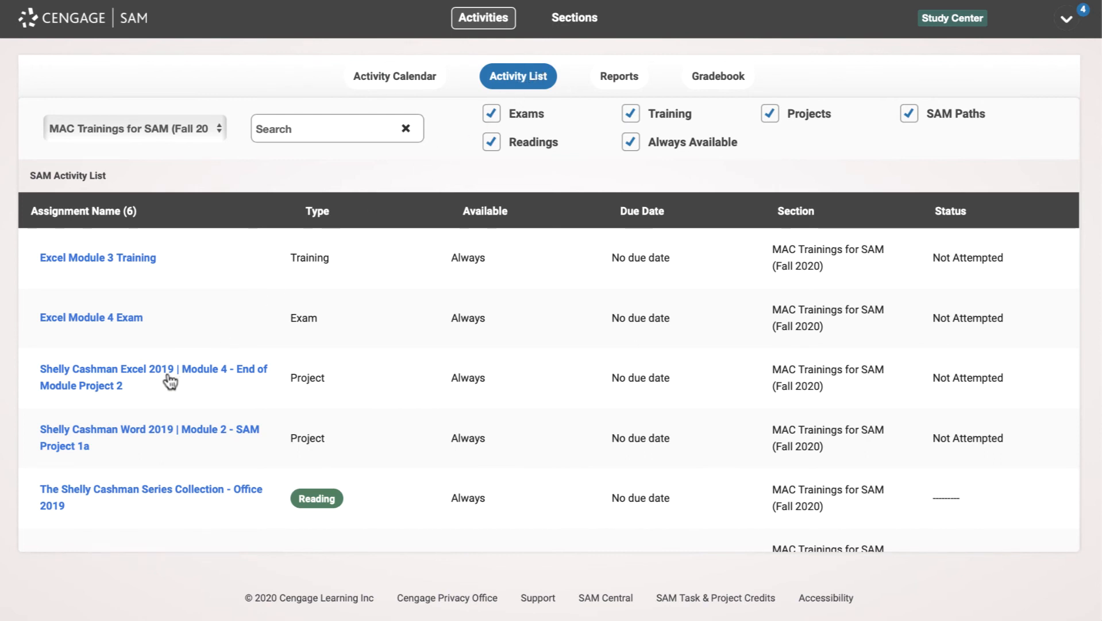
# Start Shelly Cashman Word 2019 Module 2 SAM Project 1a from the student Activity List.
pyautogui.click(149, 437)
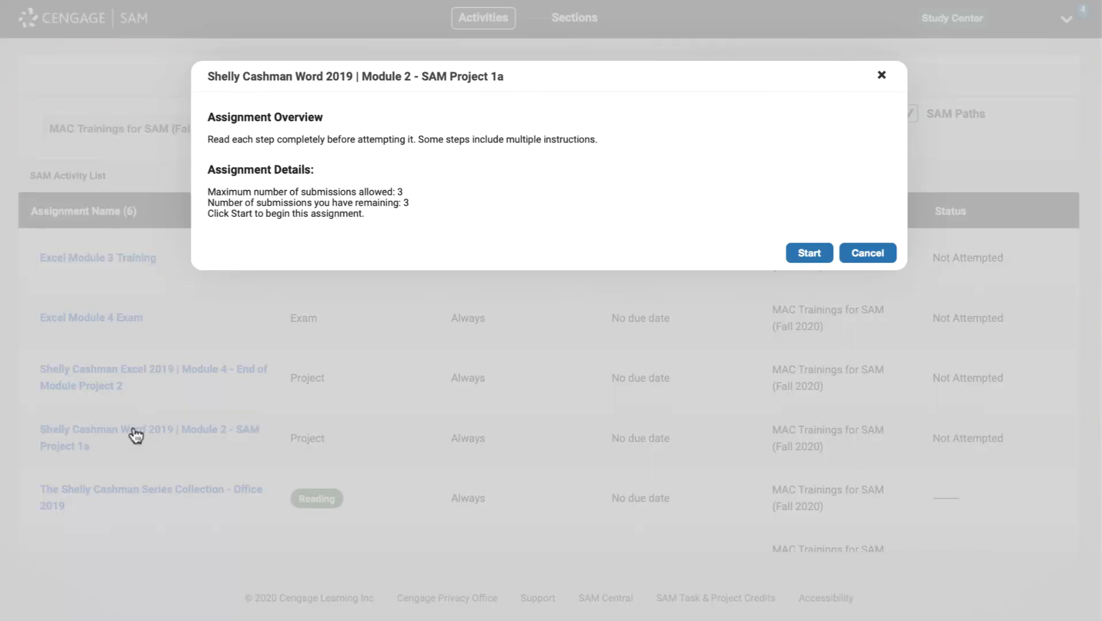
pyautogui.moveTo(755, 255)
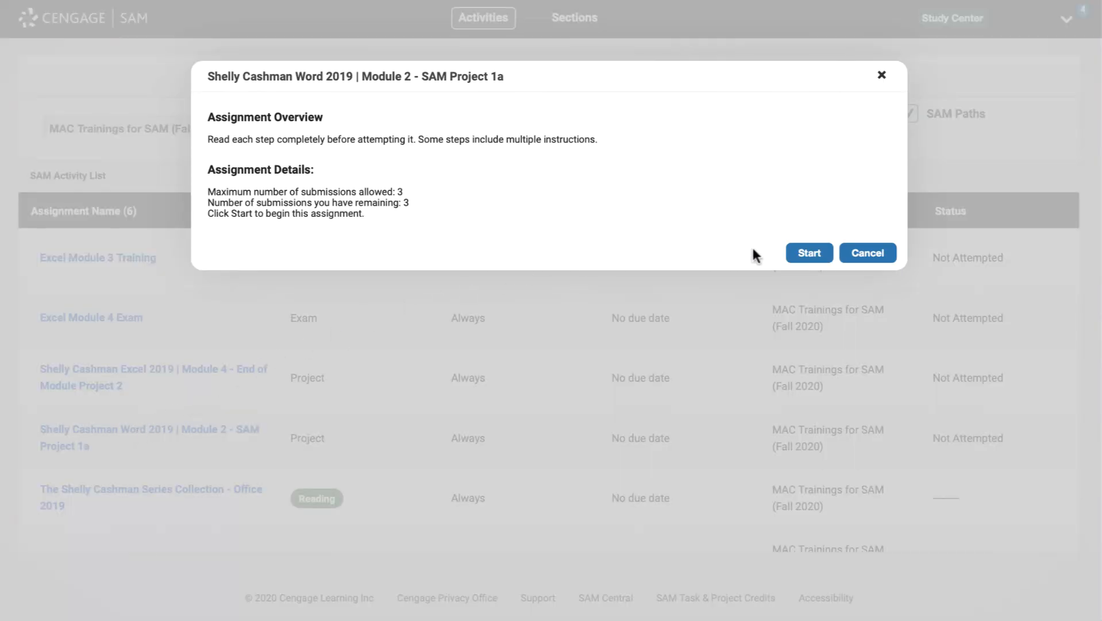
pyautogui.click(809, 253)
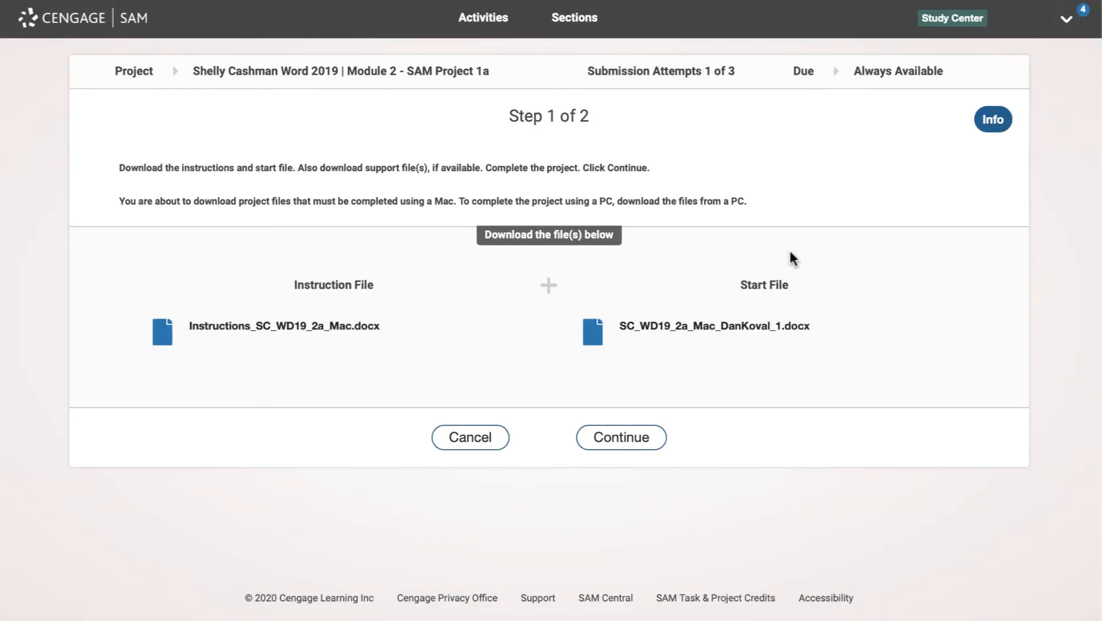